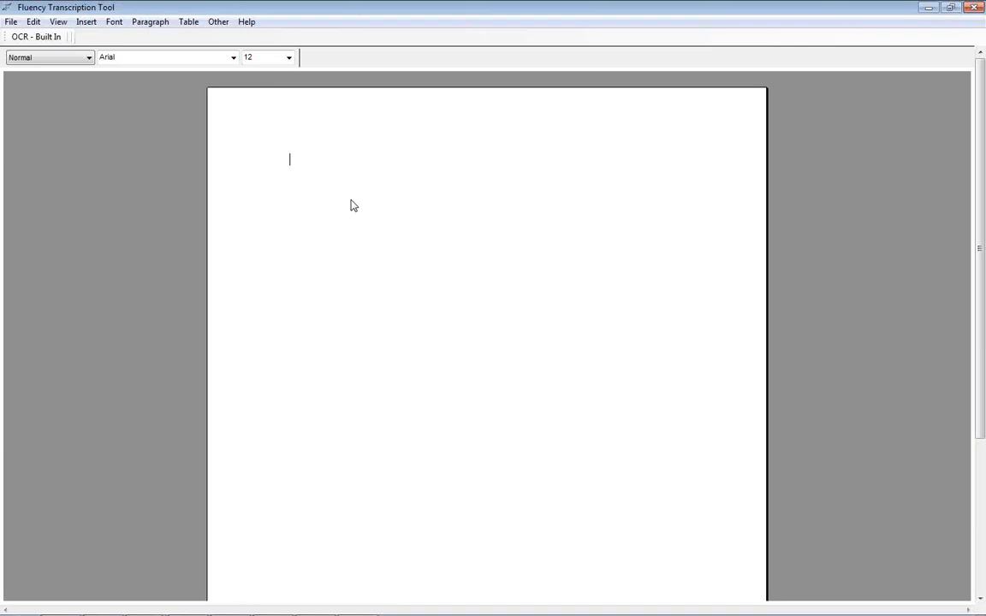
# Begin choosing a transcription source via File > Open Transcription Source and browse to the Music library.
pyautogui.click(10, 21)
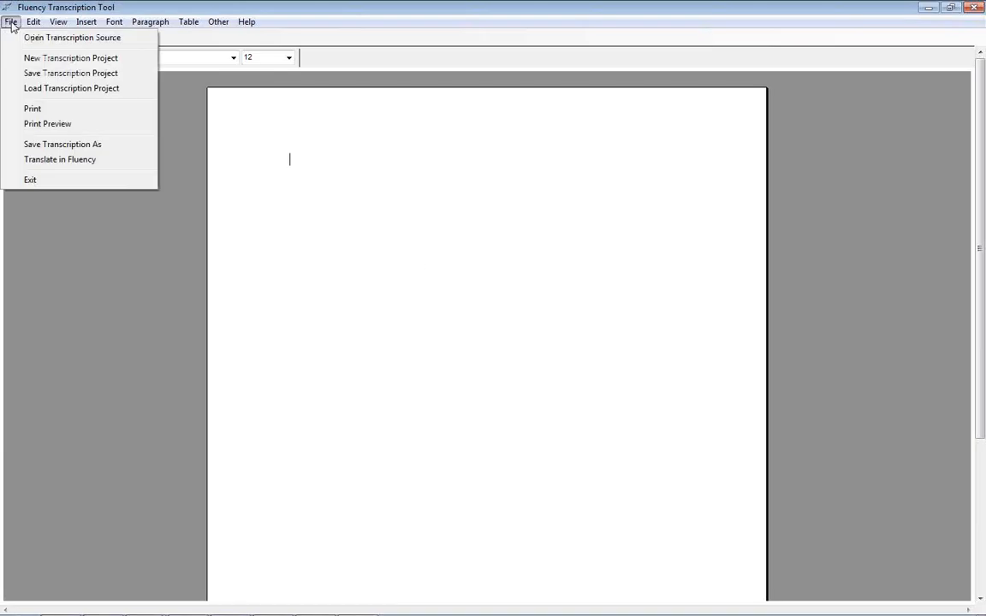
pyautogui.moveTo(72, 37)
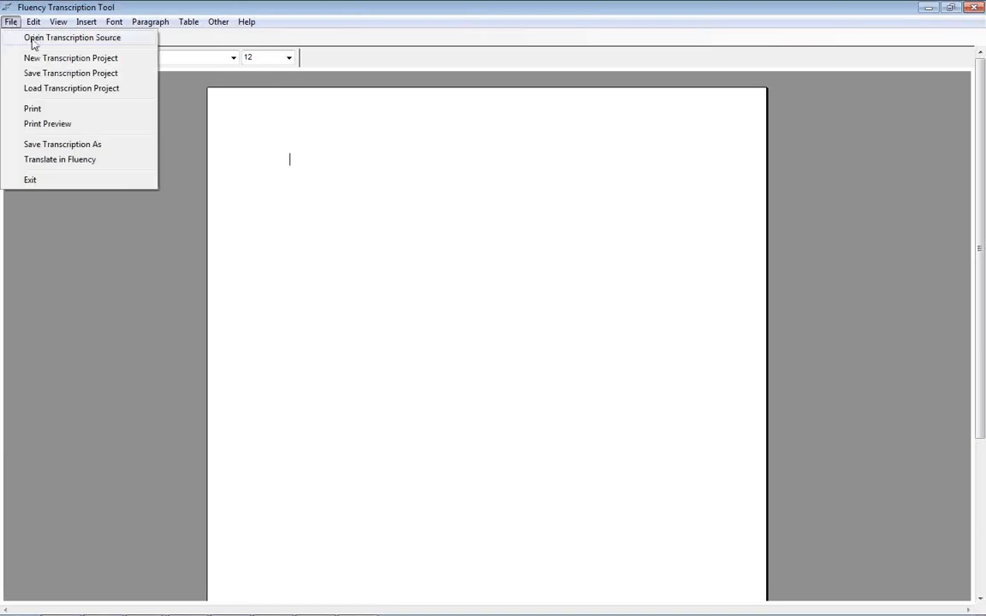
pyautogui.click(72, 38)
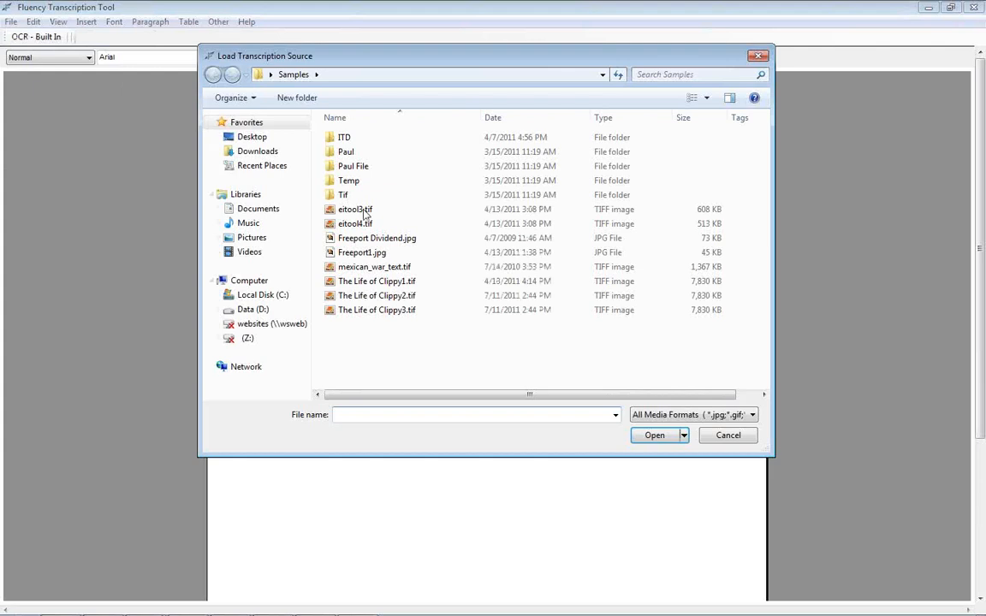
pyautogui.click(749, 414)
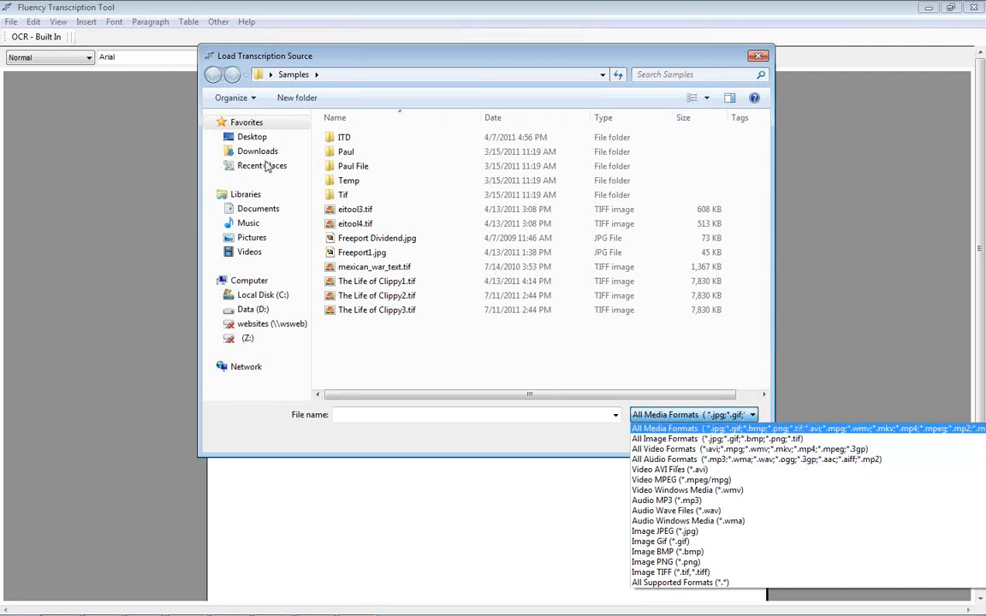
pyautogui.click(248, 223)
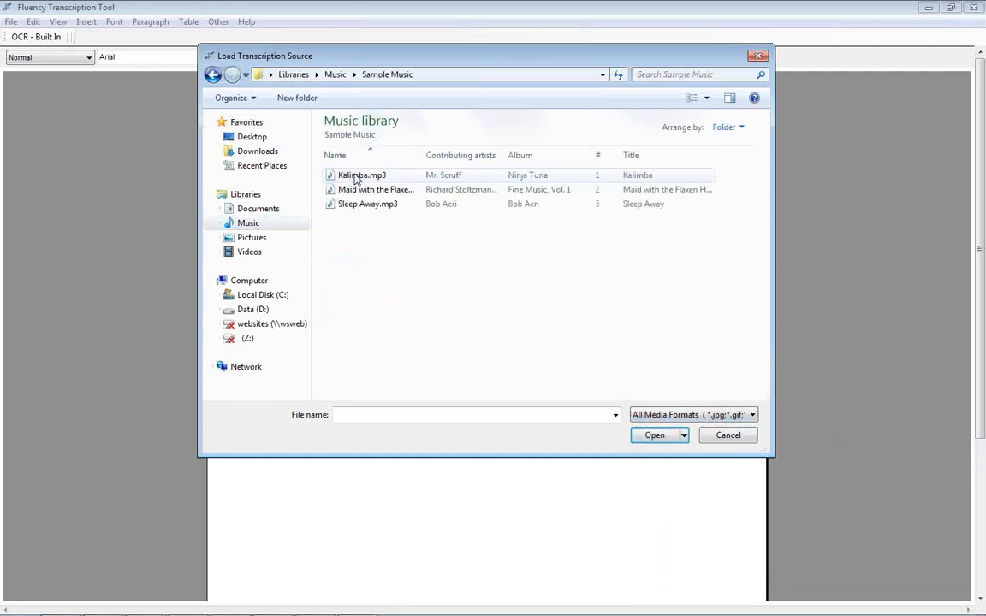
# Load Kalimba.mp3 as the source, pause it and view the player's Play speed options.
pyautogui.click(654, 435)
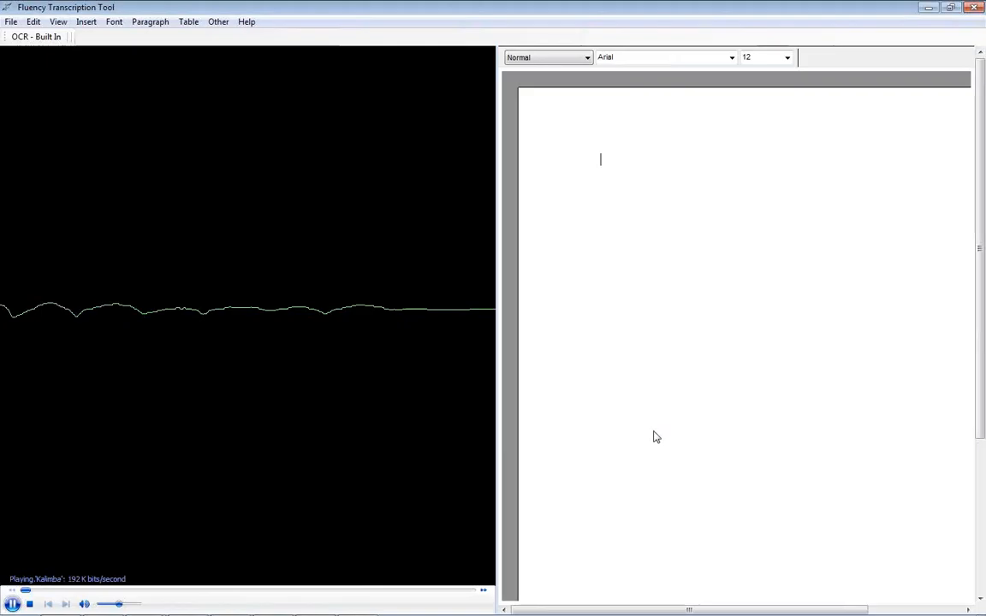
pyautogui.click(13, 602)
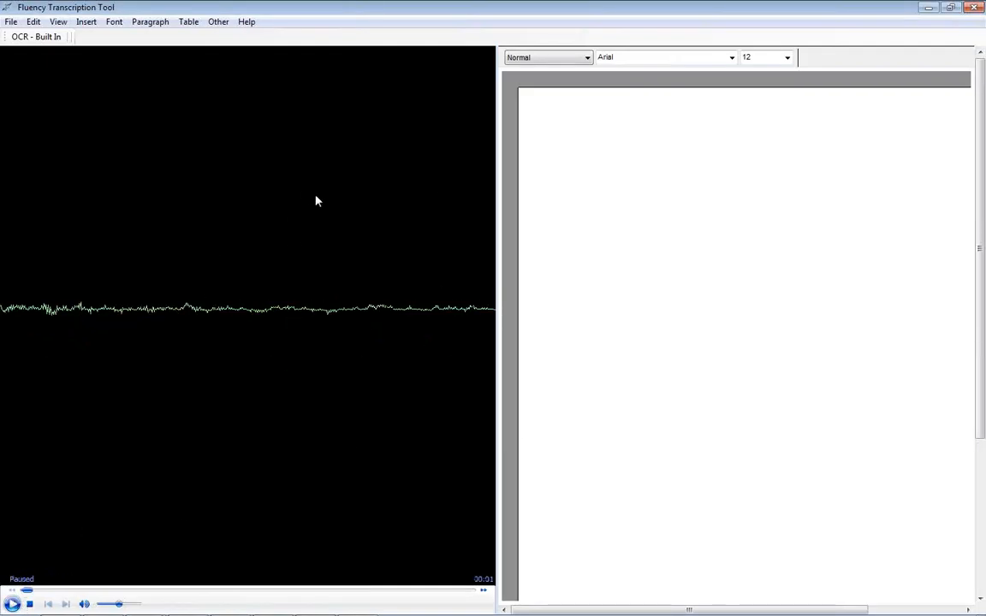
pyautogui.moveTo(321, 366)
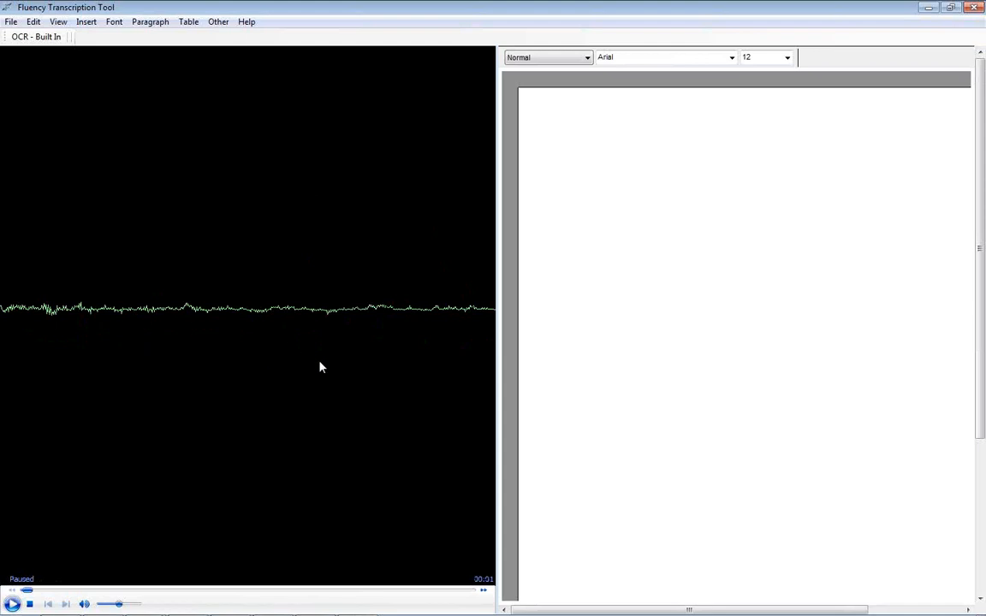
pyautogui.moveTo(191, 301)
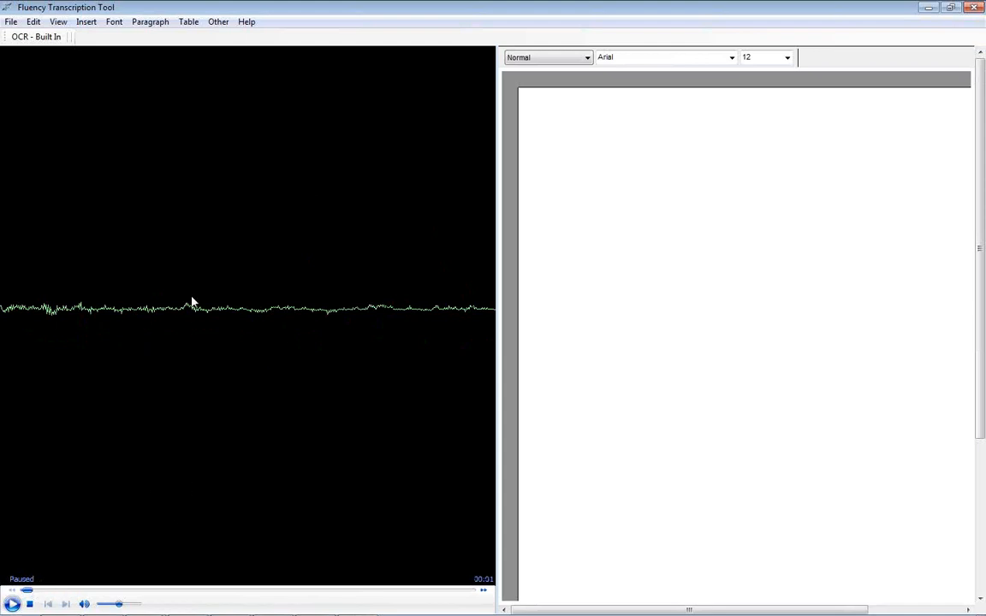
pyautogui.rightClick(192, 300)
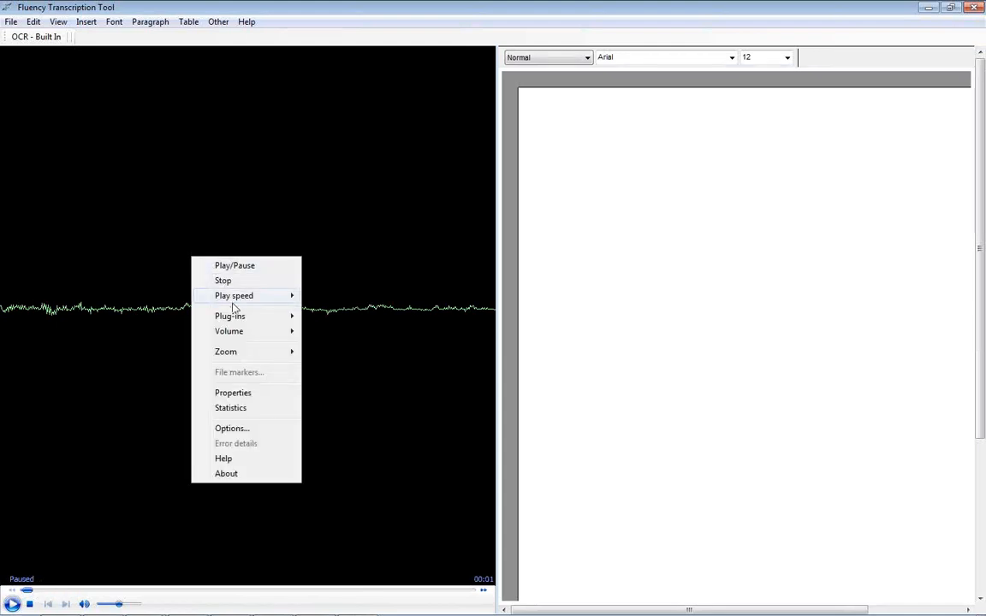
pyautogui.moveTo(233, 294)
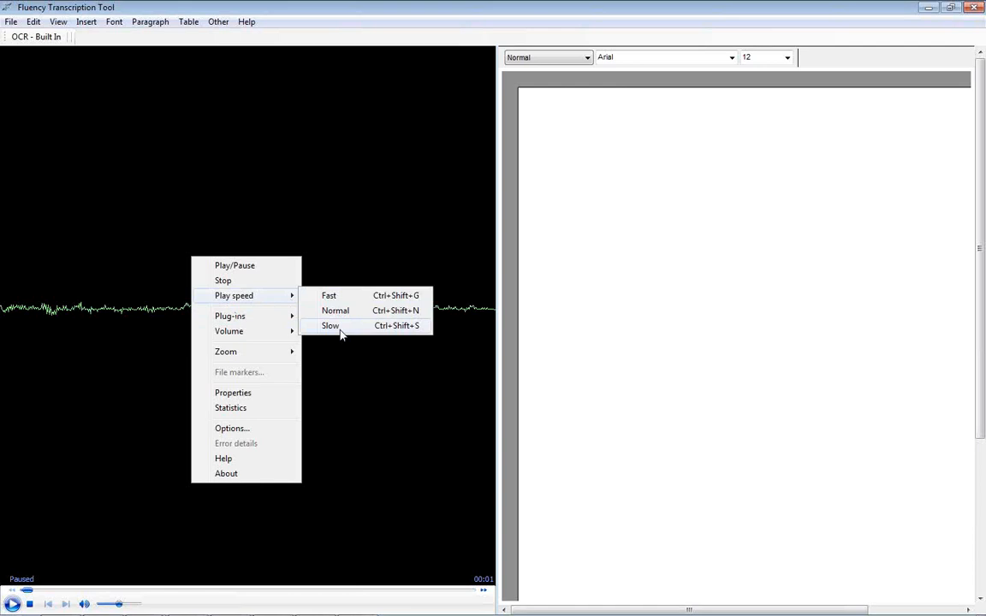
# View the transcription keyboard shortcuts reference from Help.
pyautogui.click(247, 21)
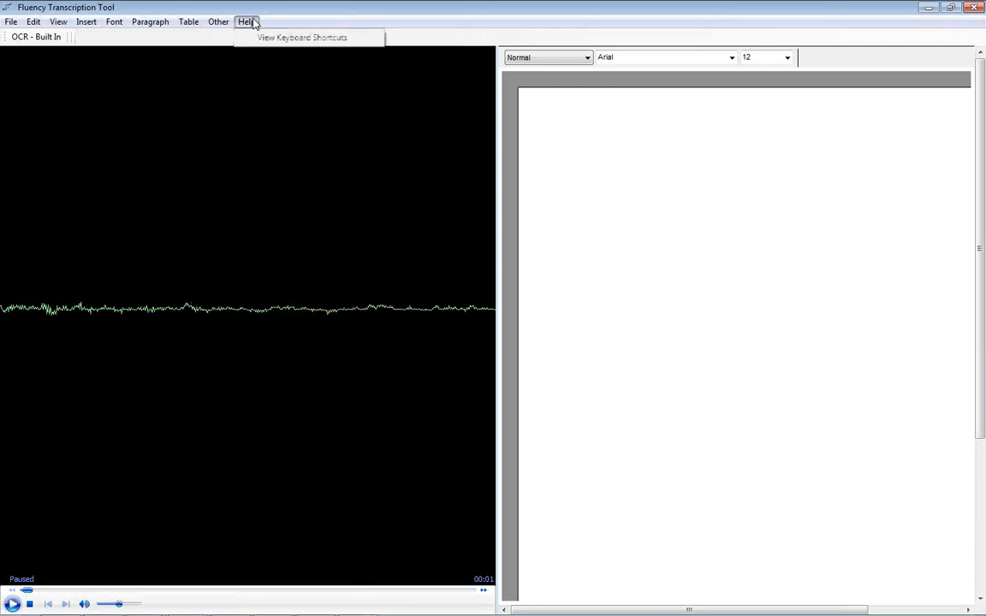
pyautogui.click(301, 37)
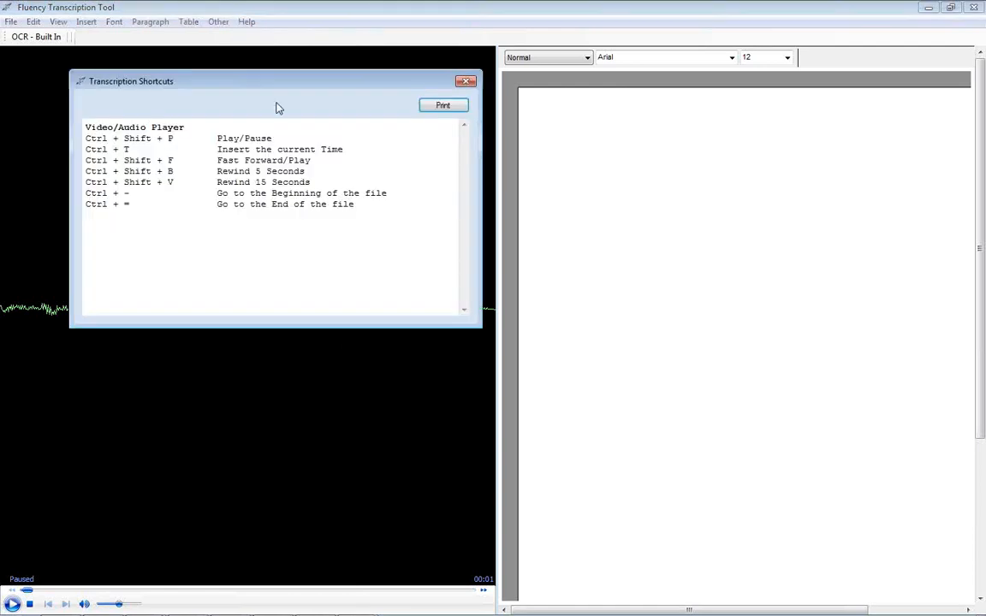
pyautogui.moveTo(167, 144)
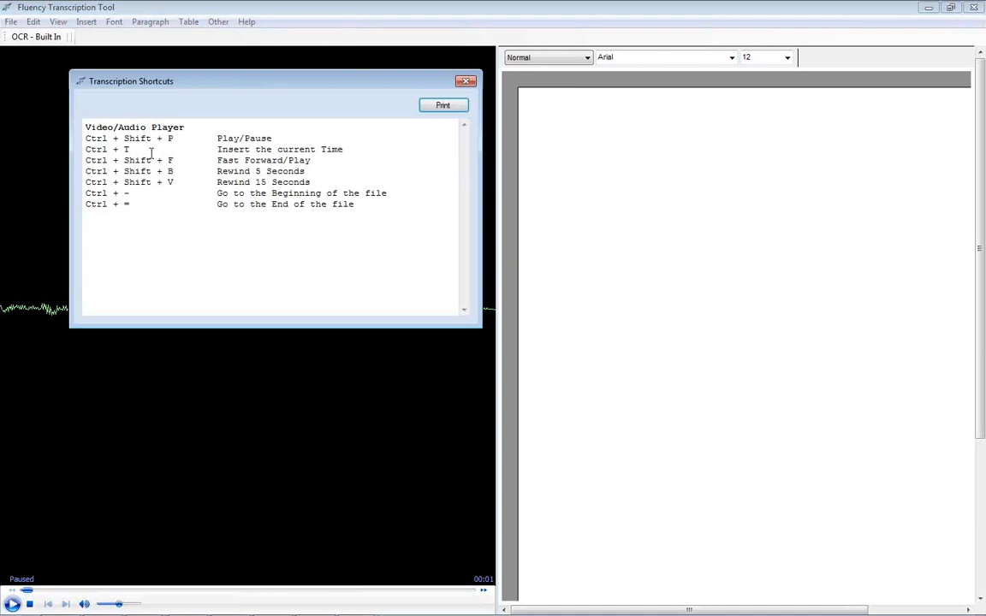
pyautogui.moveTo(168, 187)
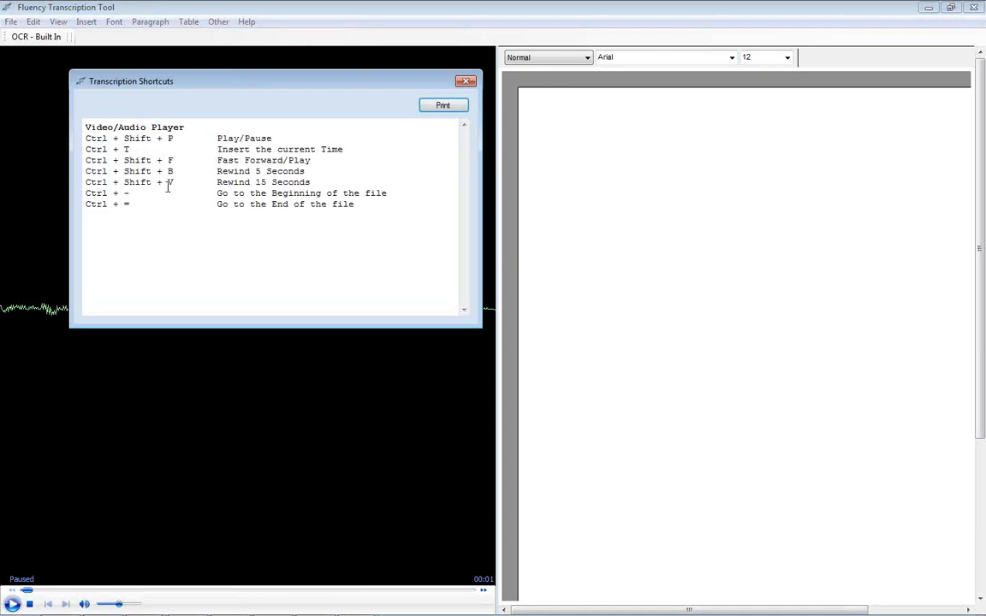
pyautogui.moveTo(393, 130)
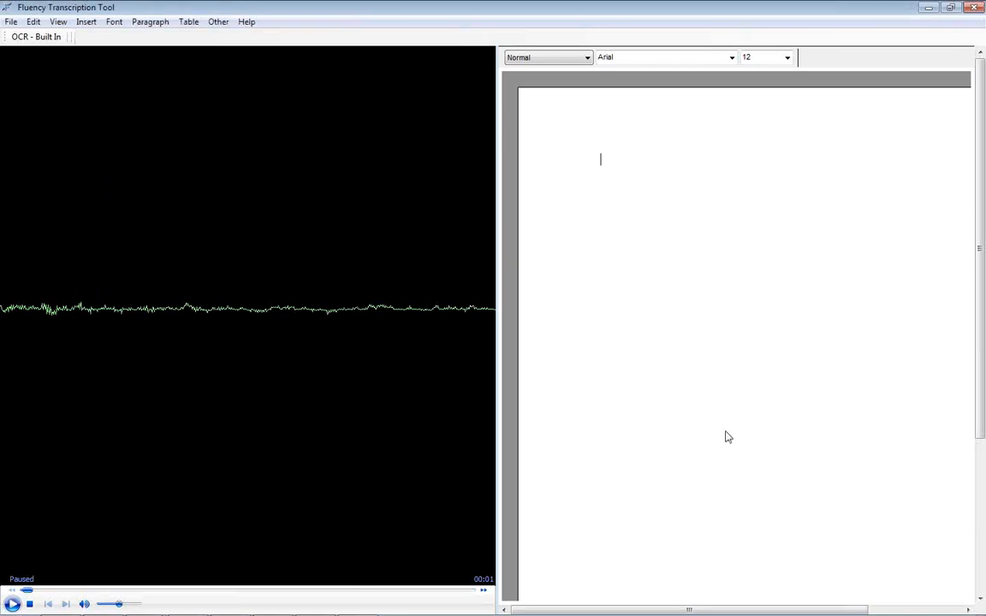
pyautogui.click(150, 21)
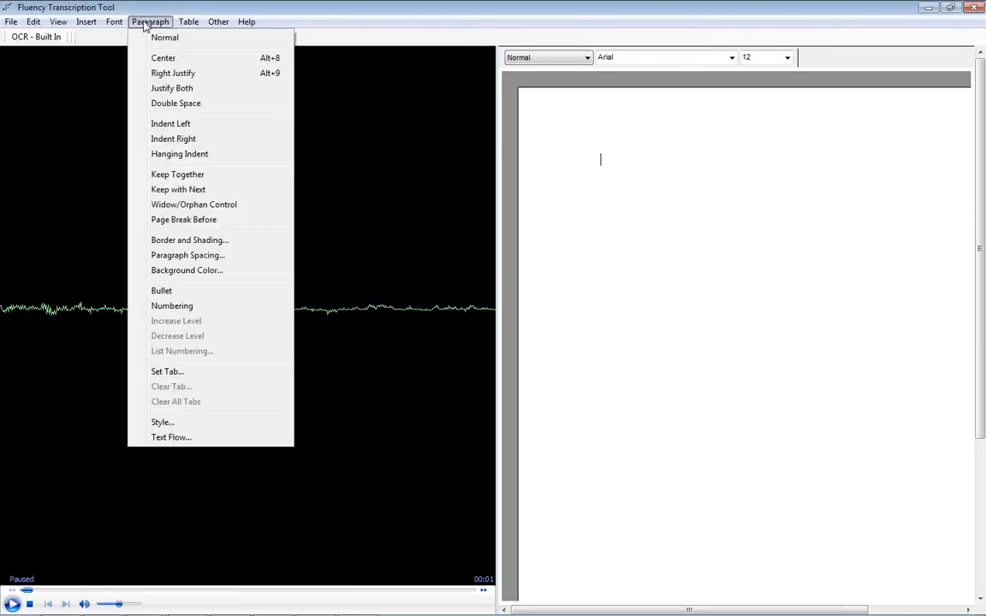
pyautogui.click(247, 20)
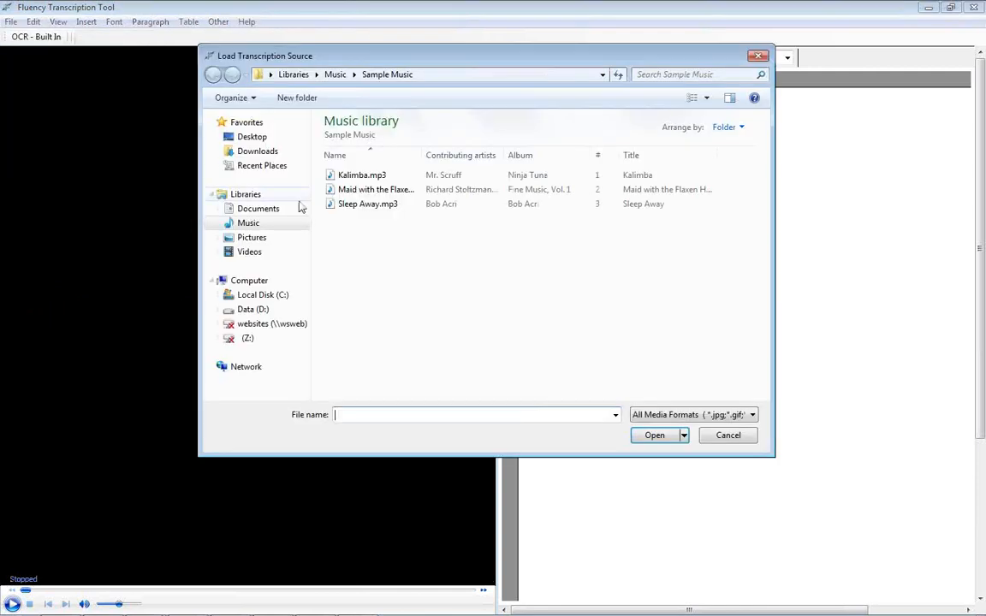
pyautogui.click(252, 136)
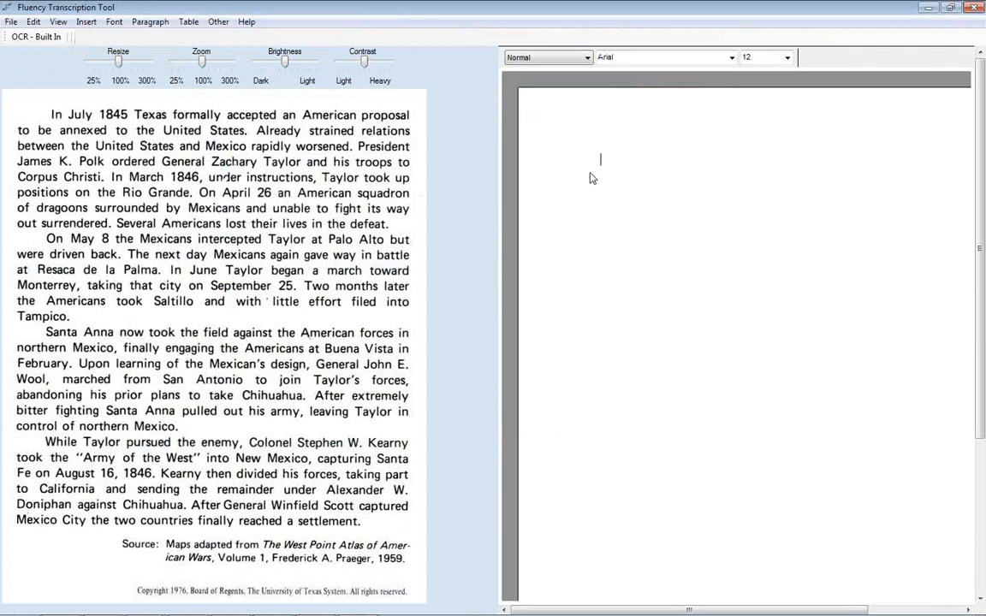
pyautogui.moveTo(619, 186)
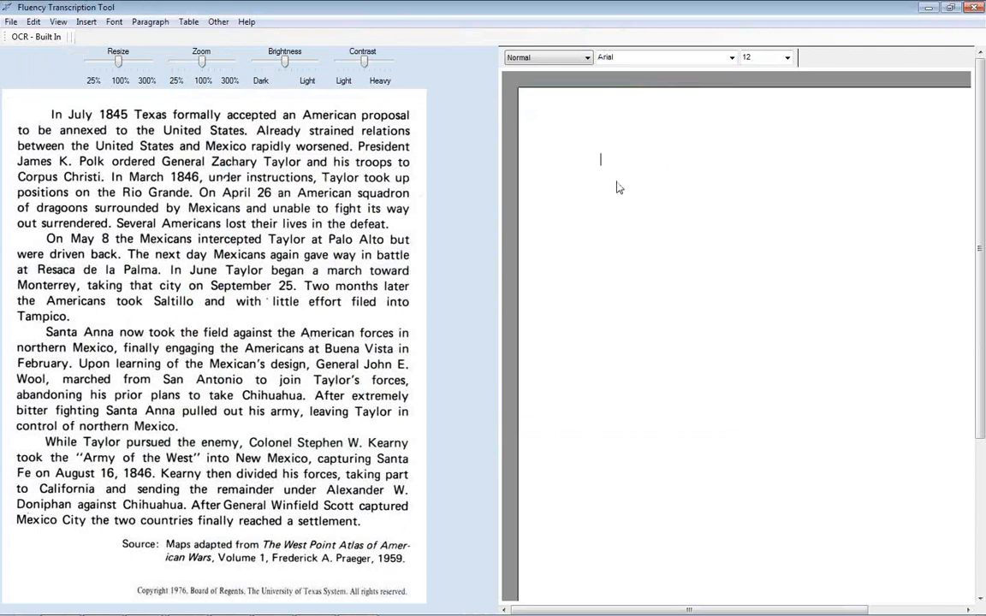
pyautogui.moveTo(284, 67)
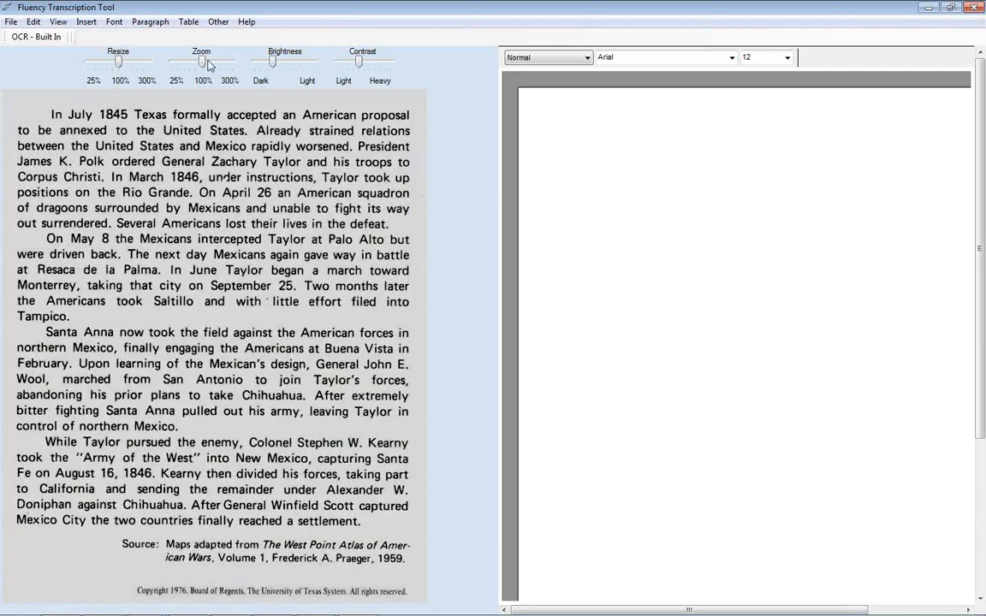
pyautogui.moveTo(127, 313)
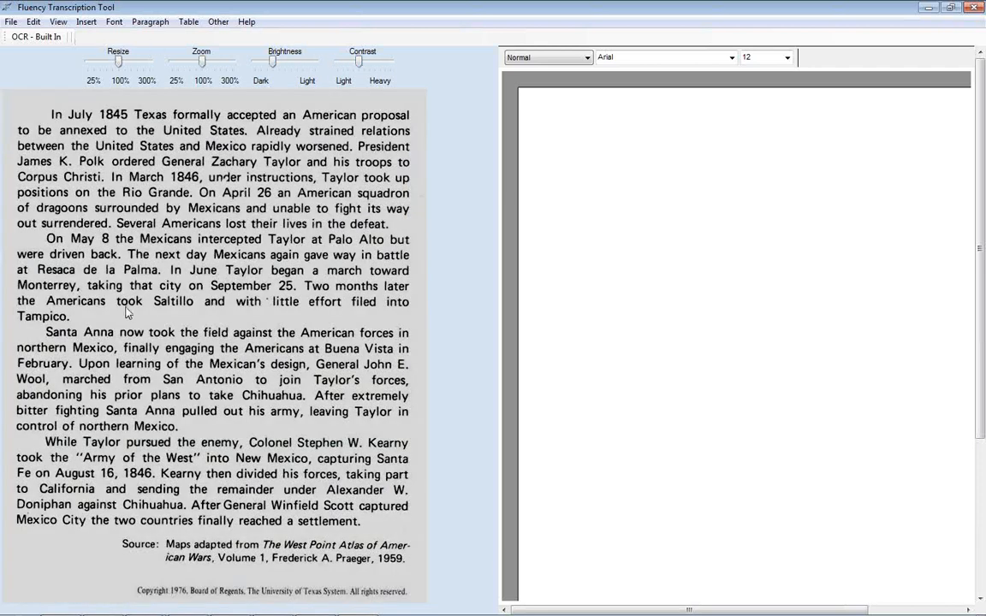
pyautogui.click(36, 35)
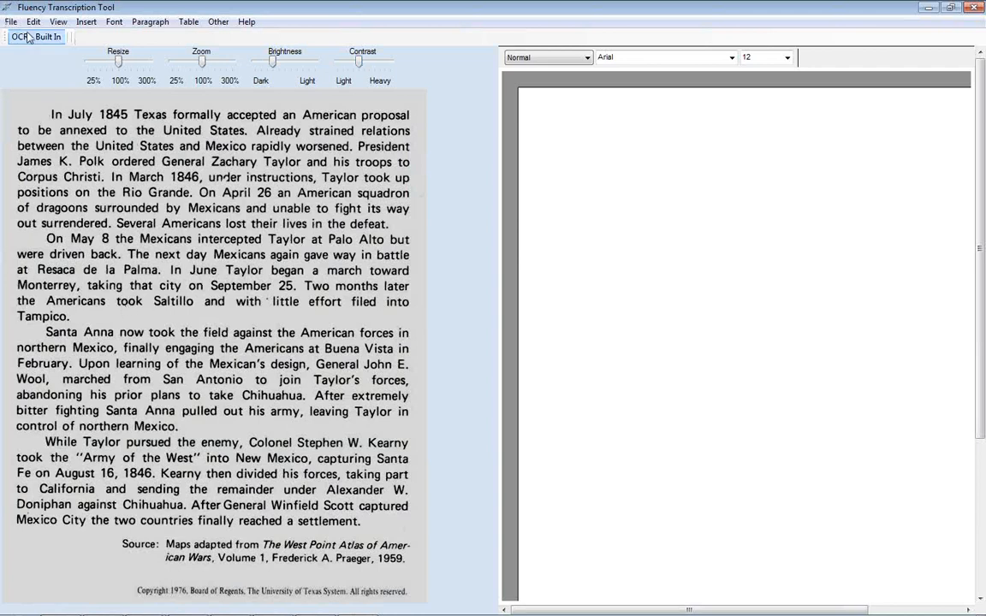
pyautogui.click(36, 36)
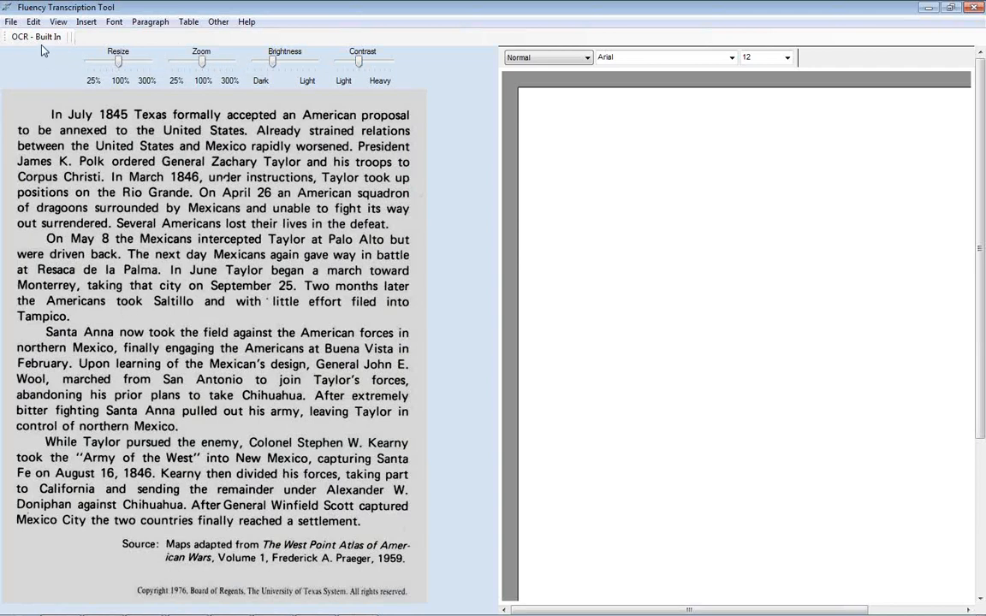
pyautogui.moveTo(36, 37)
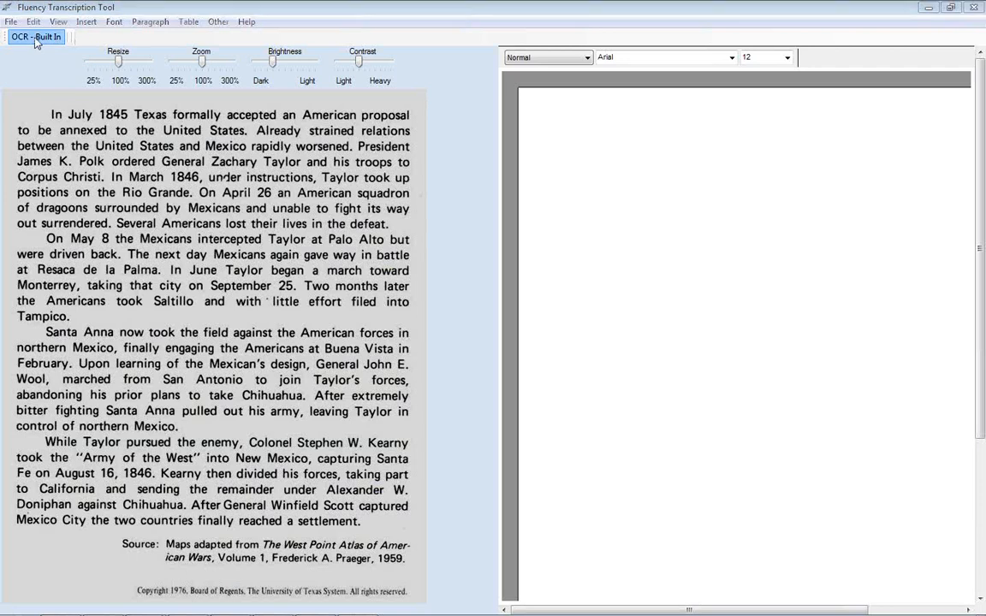
# Start built-in OCR and choose The Life of Clippy.pdf from the Samples folder.
pyautogui.click(36, 38)
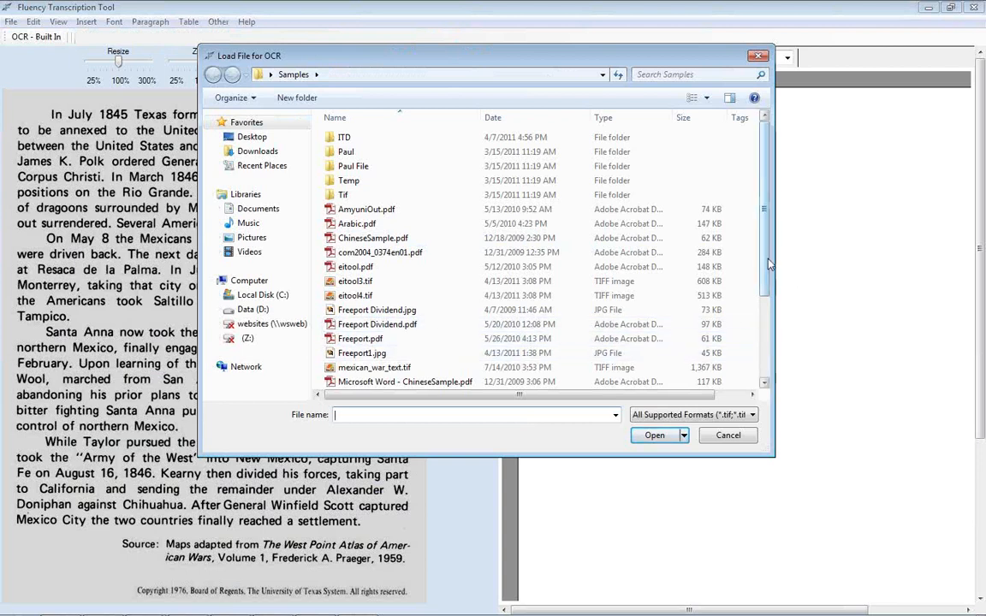
pyautogui.scroll(-3)
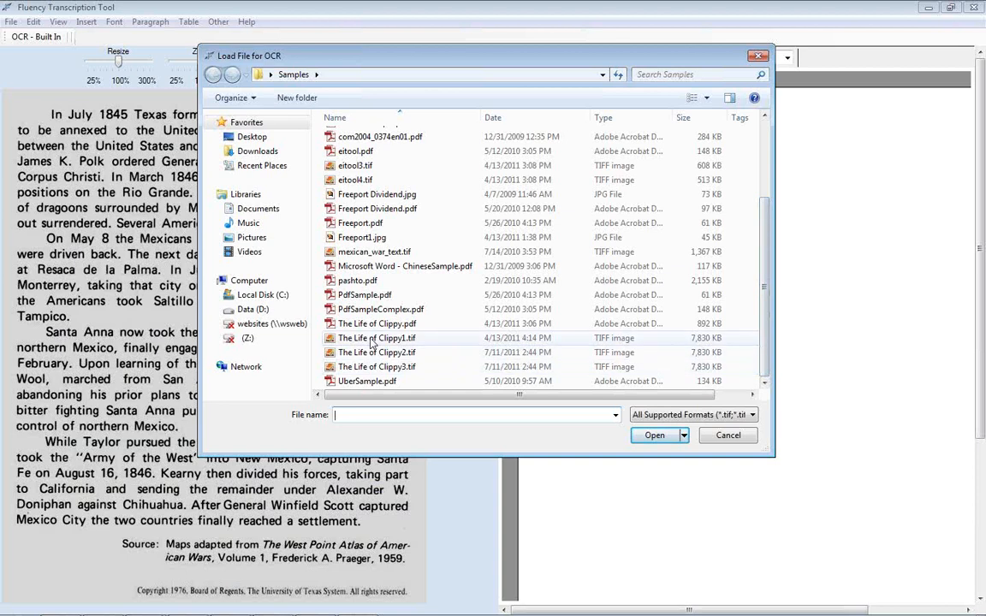
pyautogui.click(376, 323)
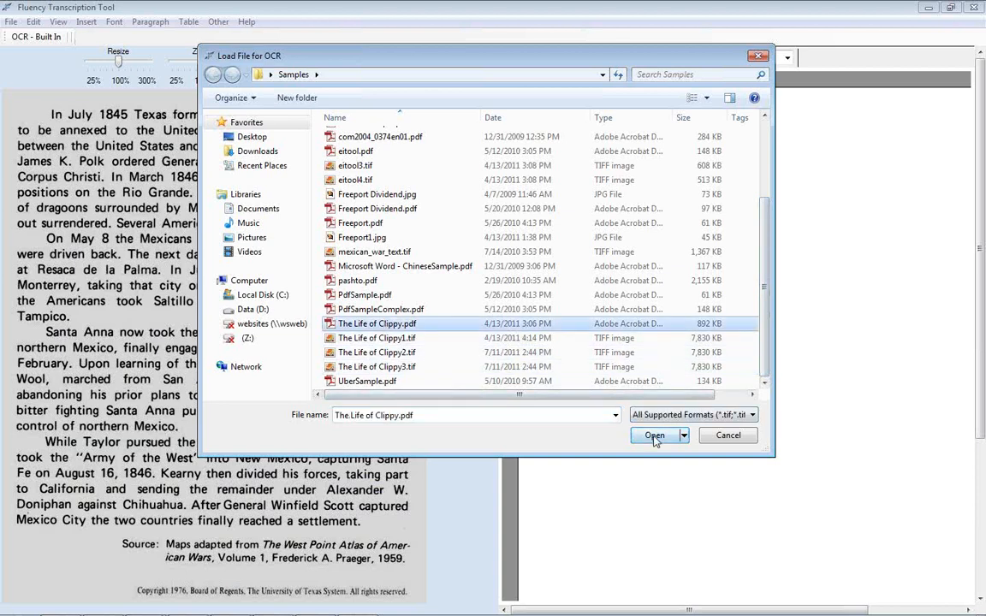
pyautogui.click(653, 437)
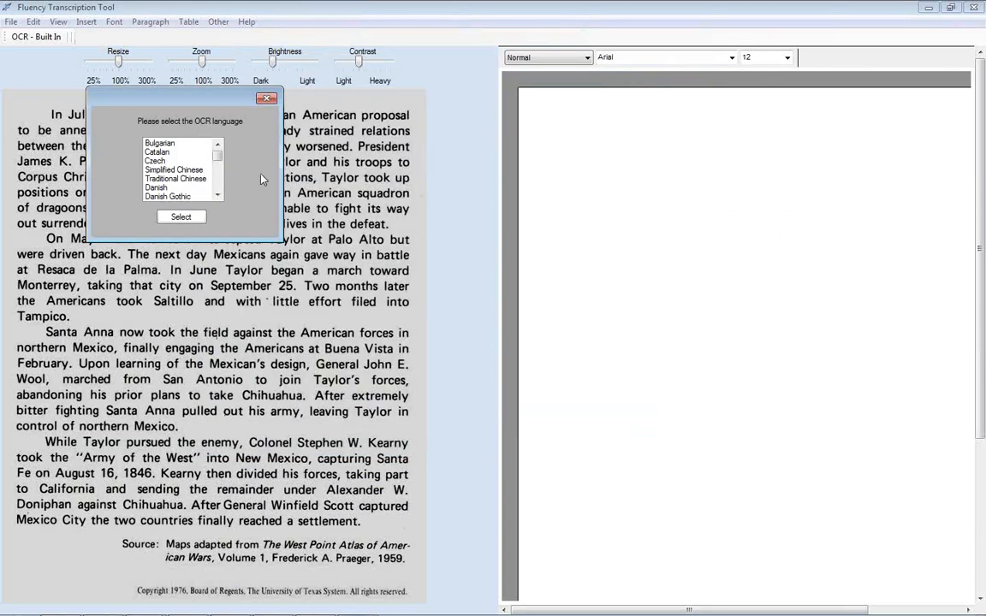
# Pick English as the OCR recognition language.
pyautogui.click(217, 171)
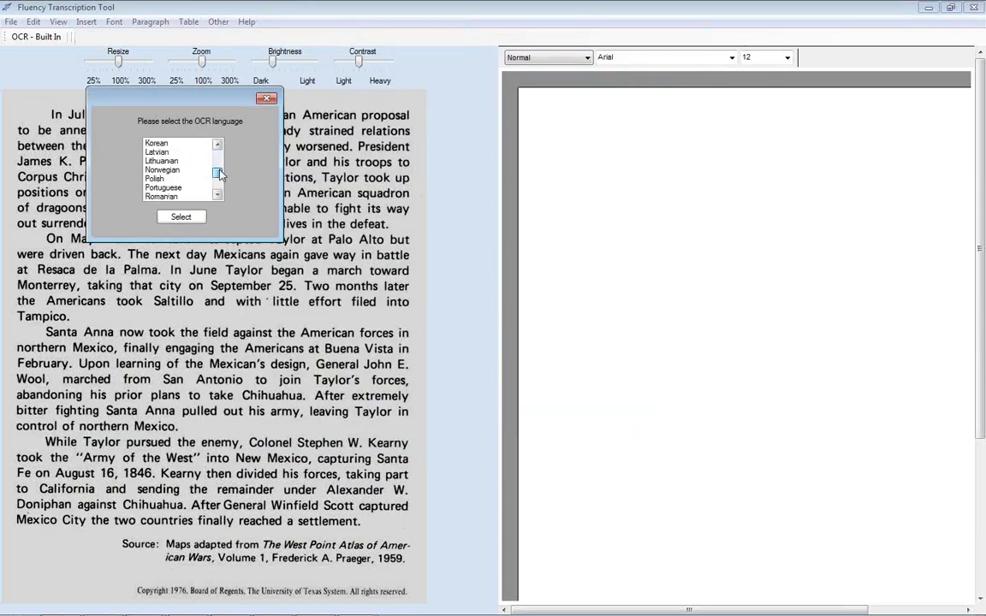
pyautogui.click(219, 162)
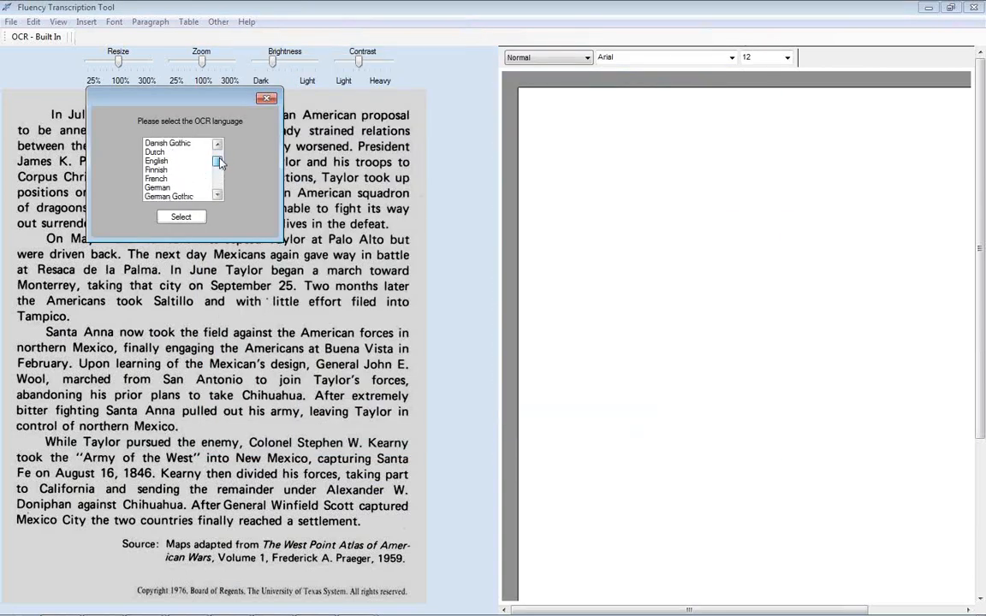
pyautogui.click(158, 161)
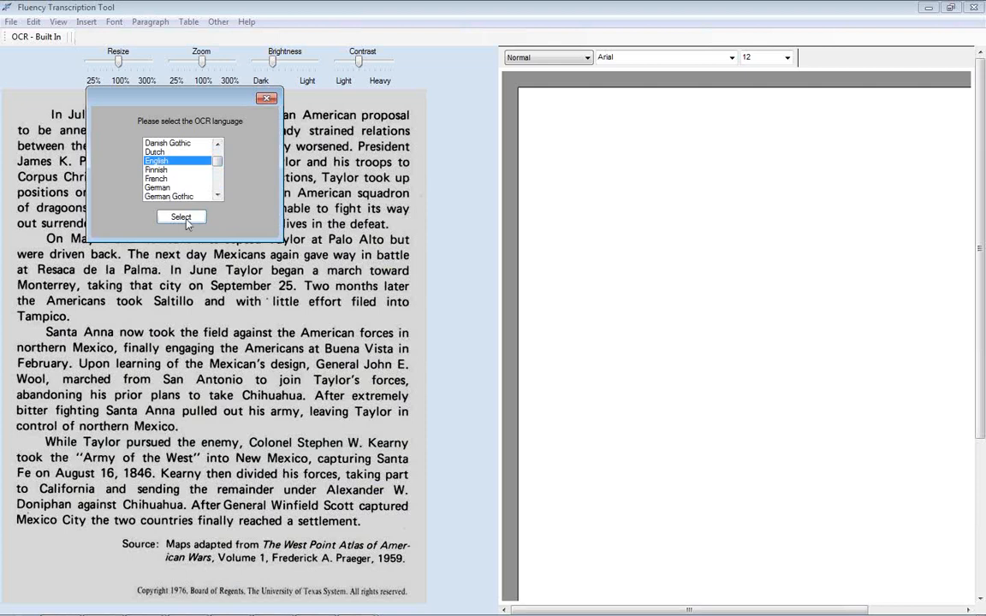
# Confirm English, choose NA image rotation and run OCR on the Clippy page.
pyautogui.click(182, 215)
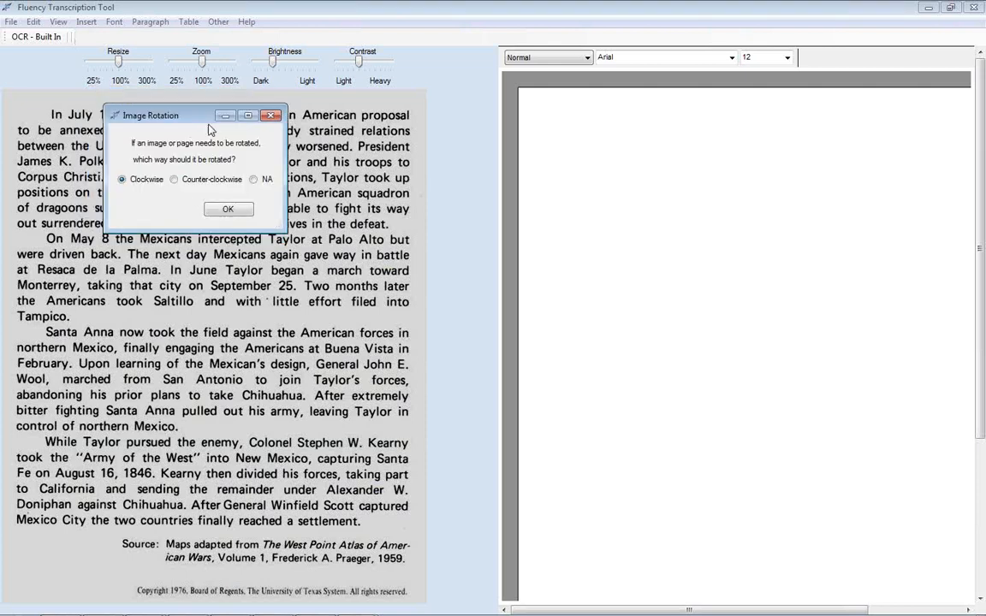
pyautogui.moveTo(205, 197)
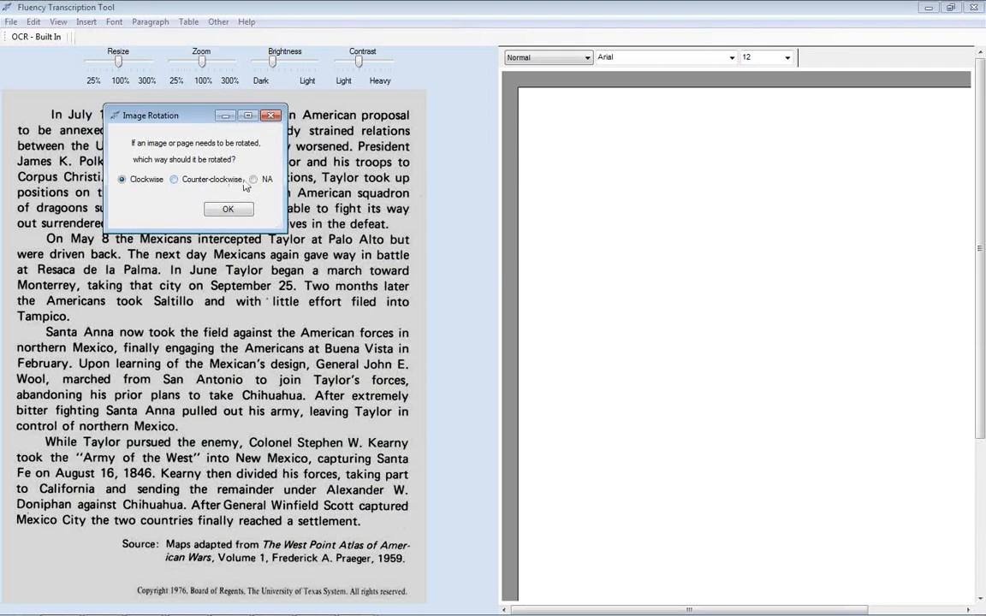
pyautogui.click(253, 179)
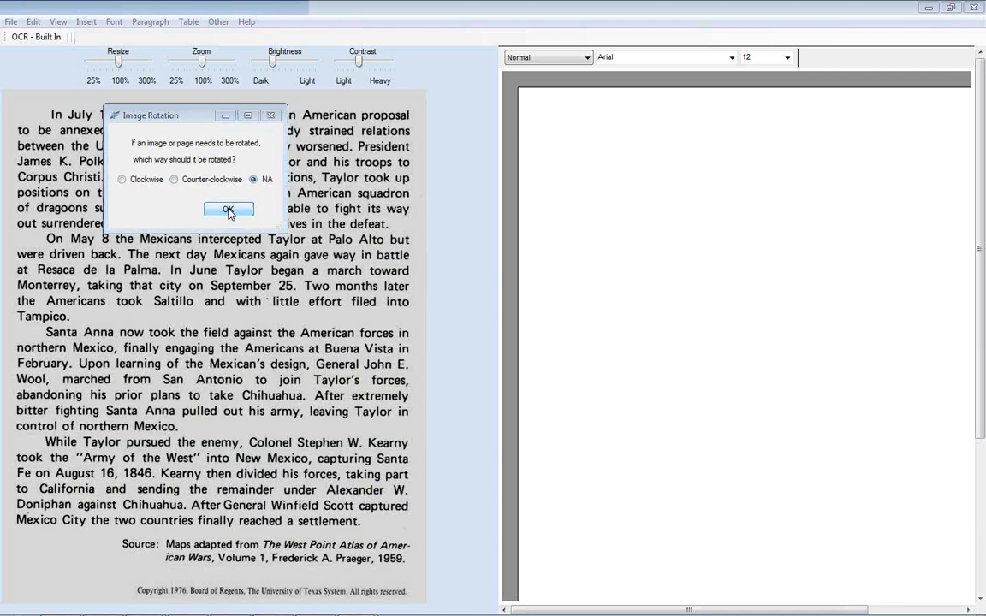
pyautogui.click(227, 209)
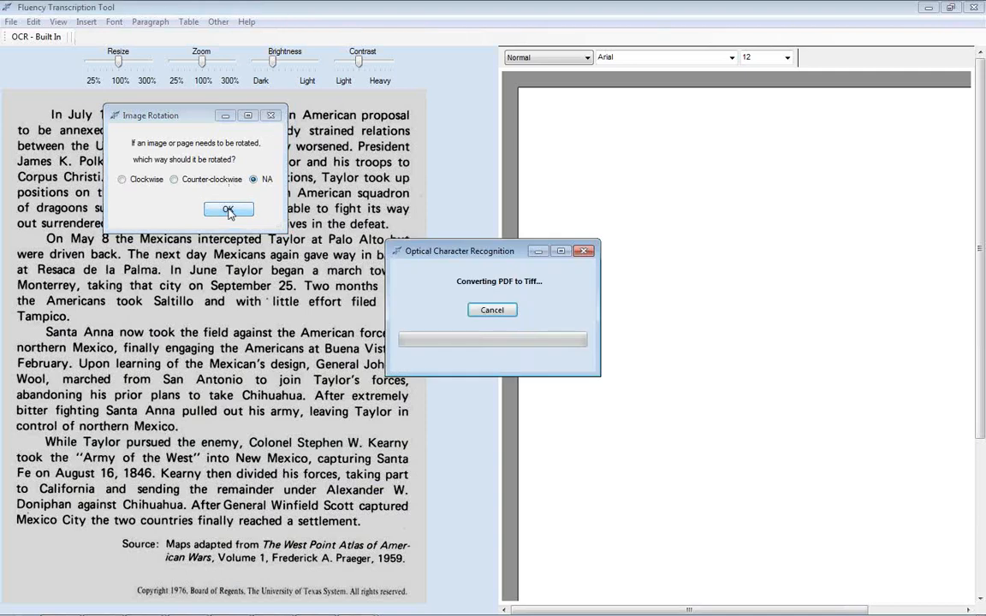
pyautogui.click(228, 209)
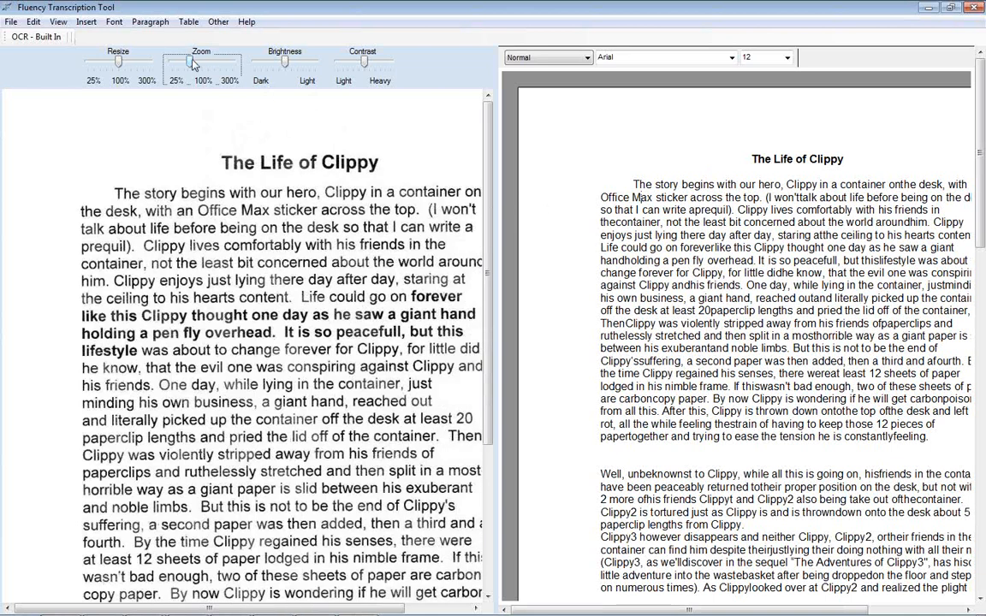
# Send the Clippy text to Fluency via File > Translate and create the English-to-Spanish project.
pyautogui.click(10, 21)
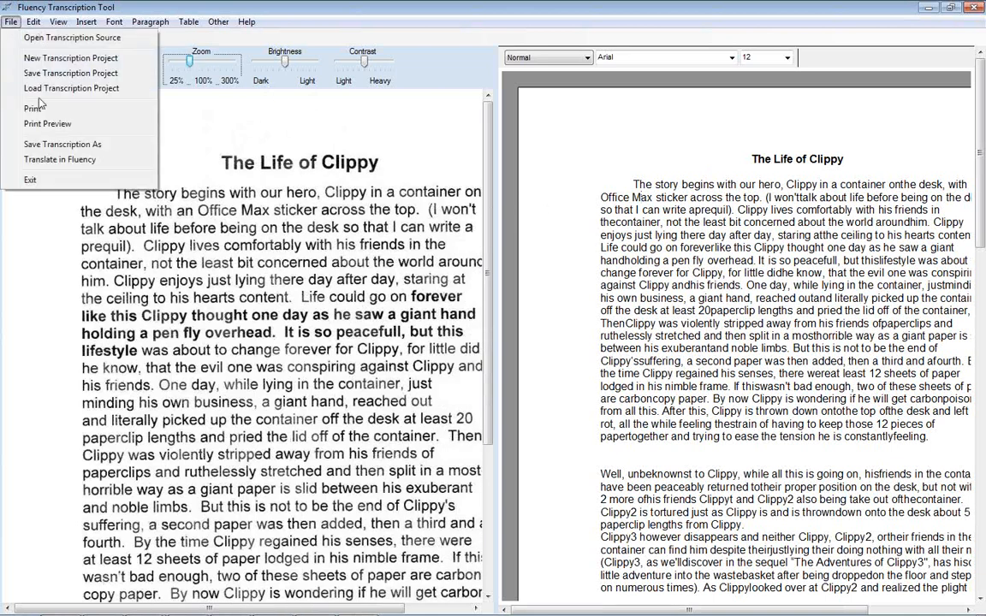
pyautogui.moveTo(61, 143)
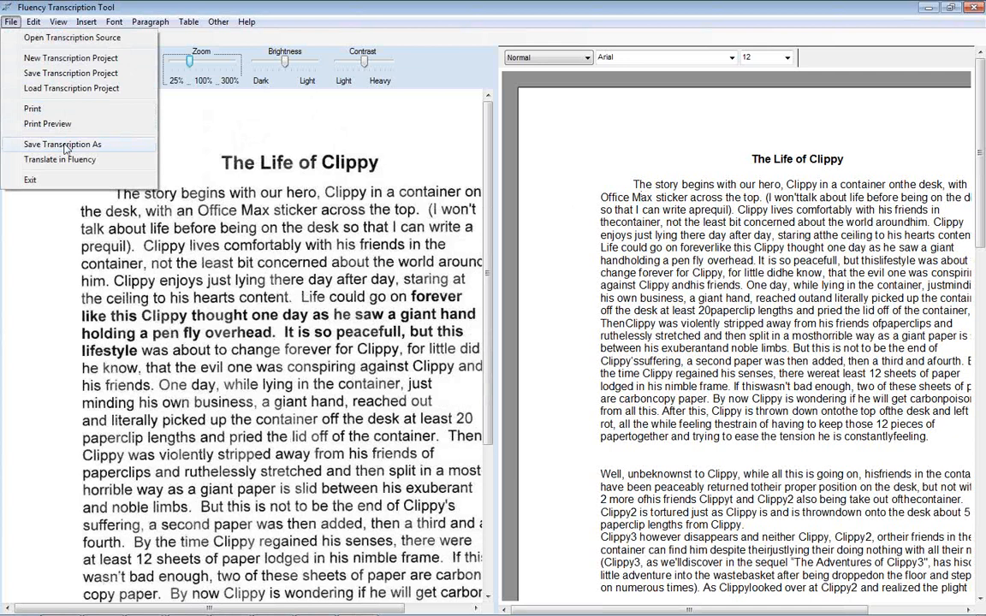
pyautogui.moveTo(72, 162)
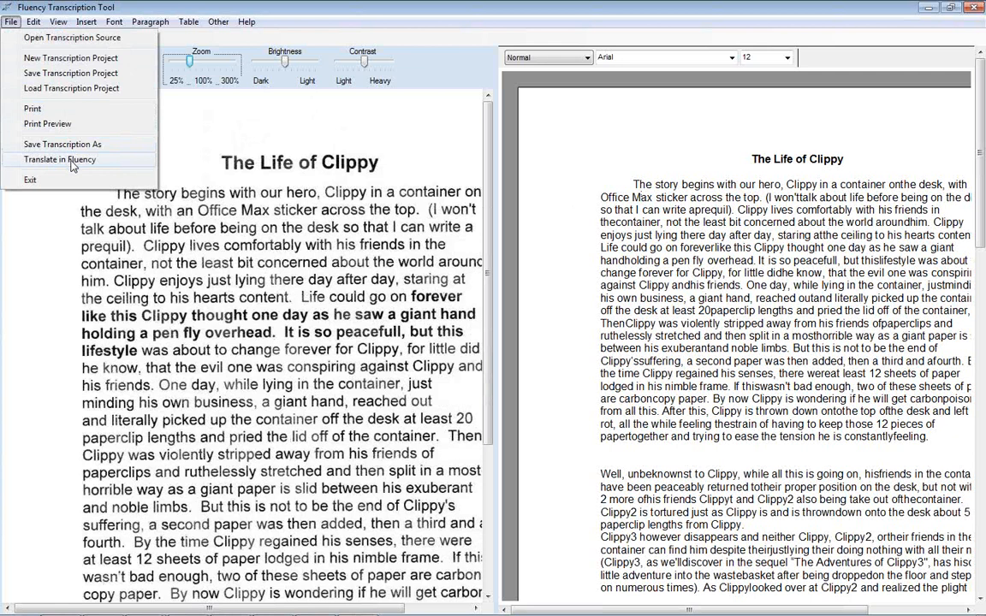
pyautogui.click(60, 159)
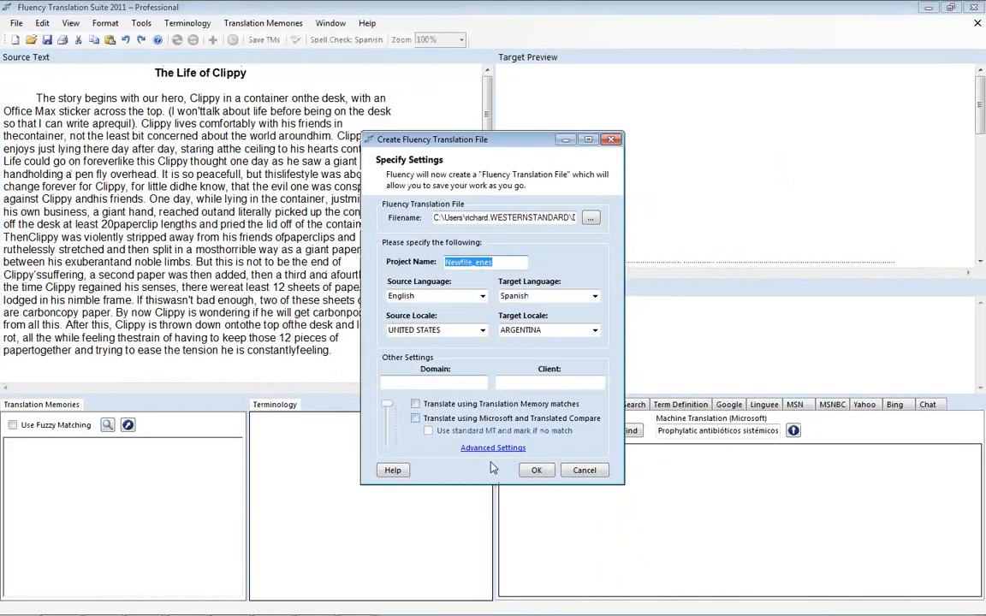
pyautogui.click(536, 469)
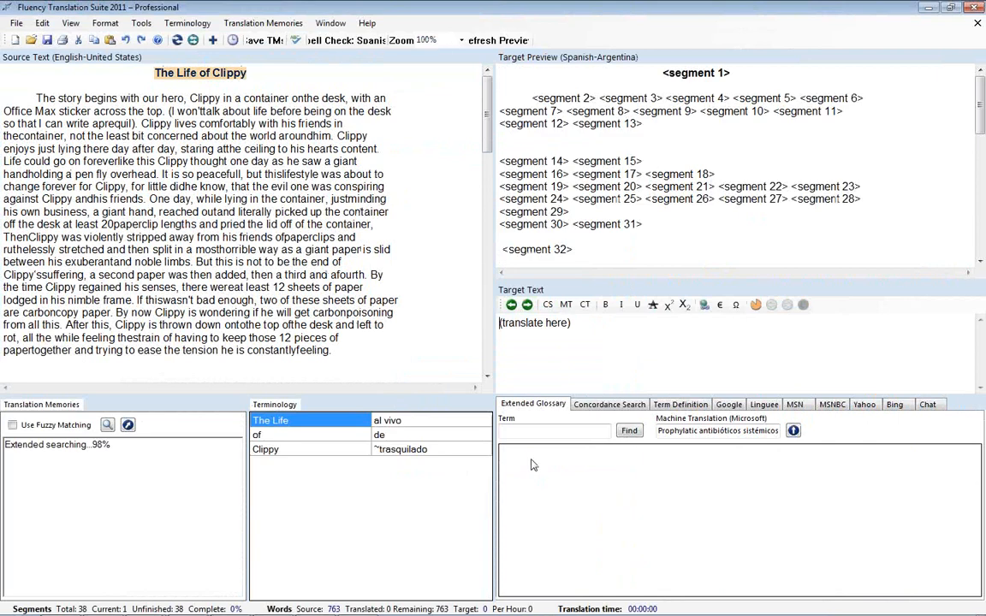